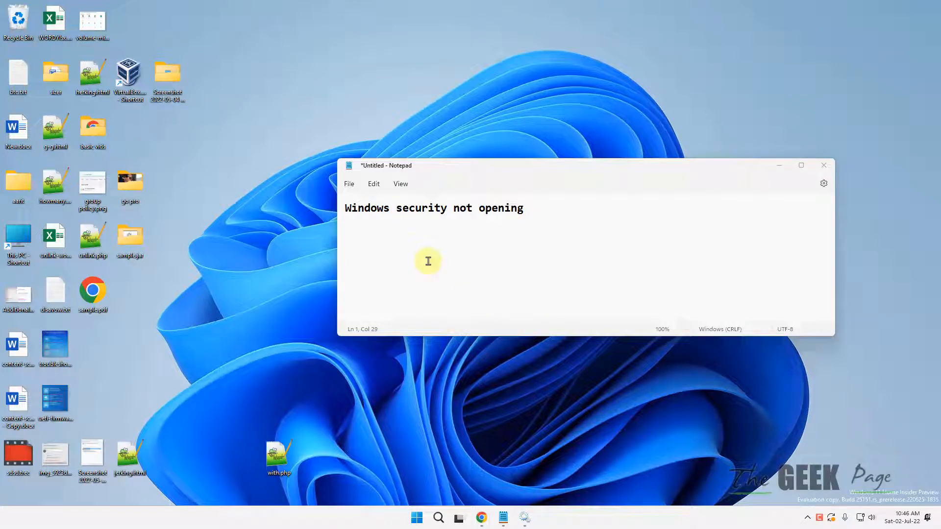
mouse_move(784, 172)
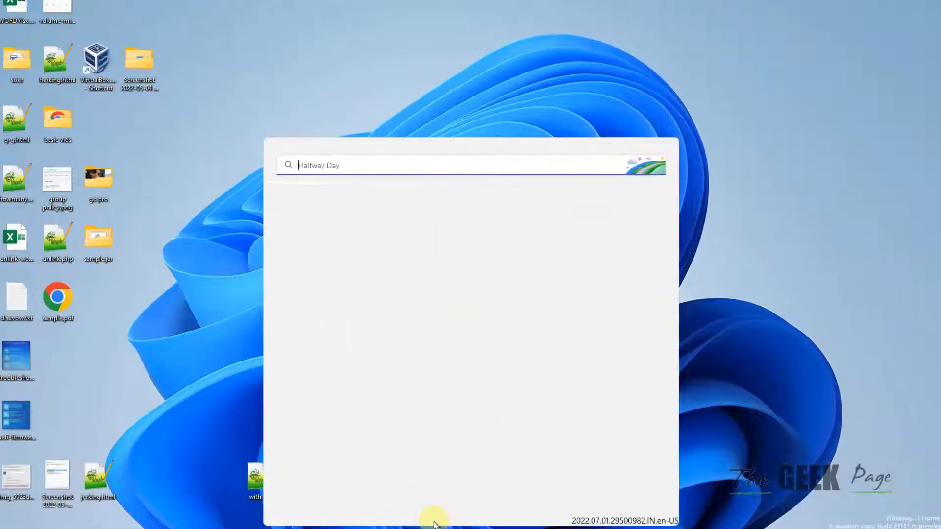
Step: Search for powershell and launch Windows PowerShell from the search results
text(powerPoint)
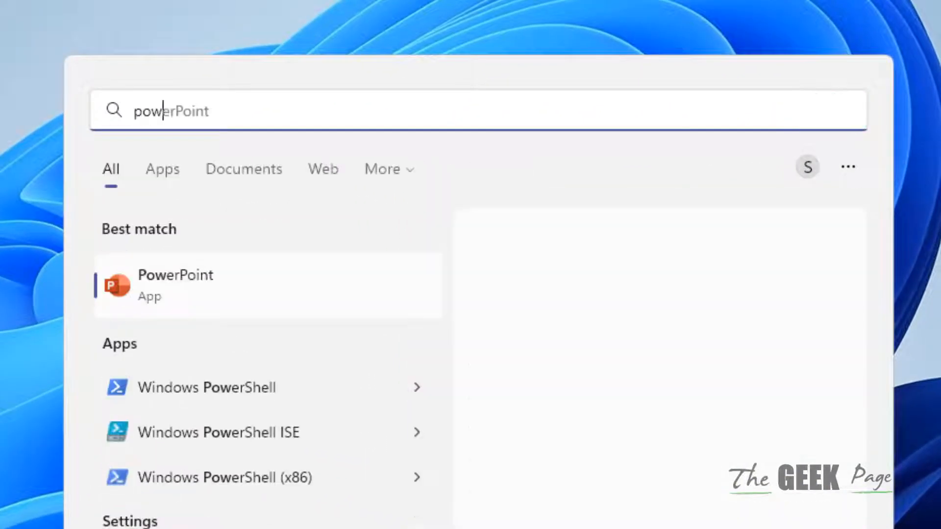
text(powershell)
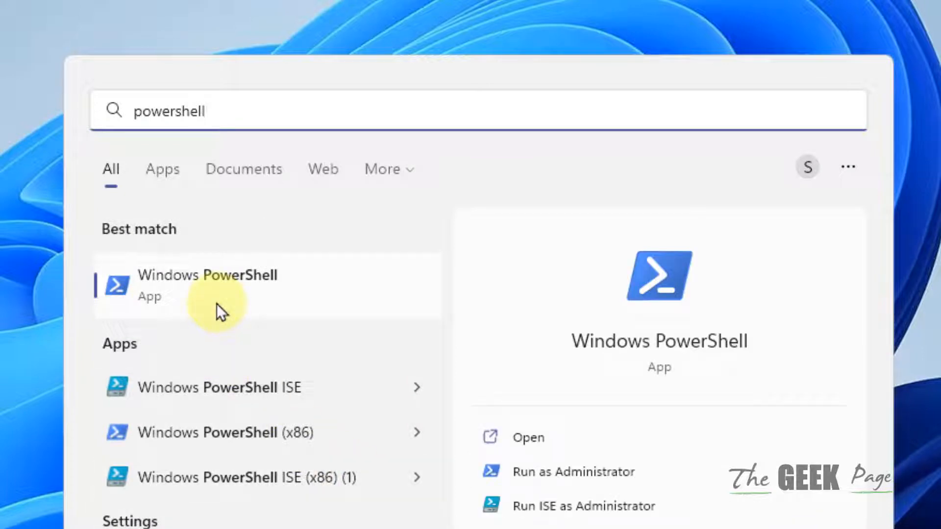
right_click(206, 284)
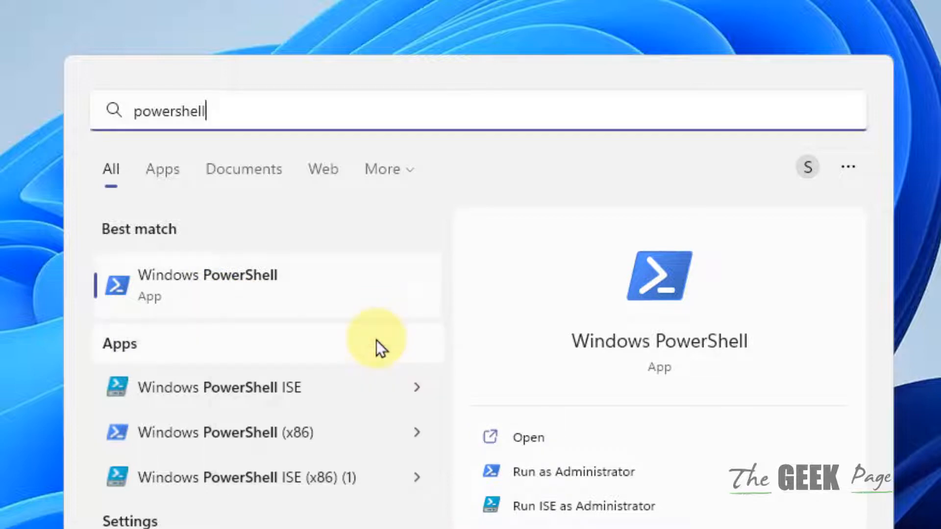
click(572, 471)
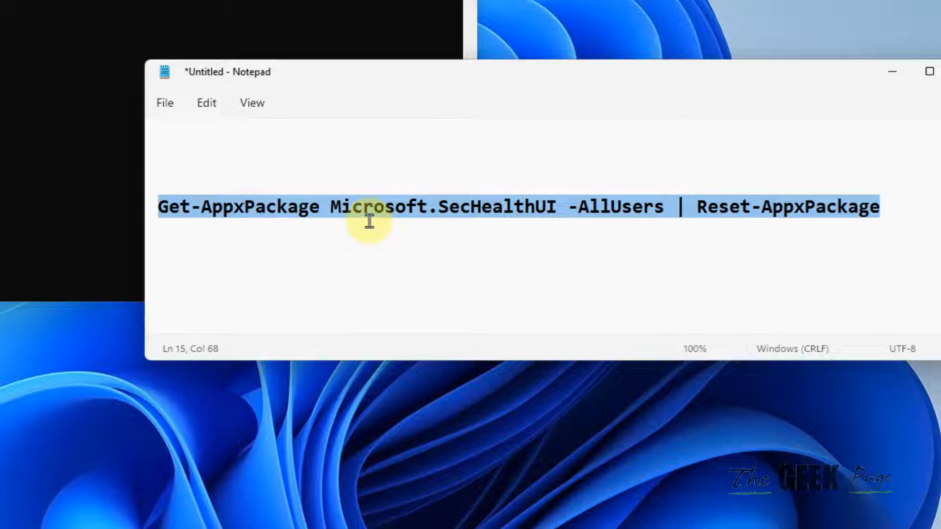
Step: Copy the Get-AppxPackage Microsoft.SecHealthUI reset command and search for task manager
right_click(369, 221)
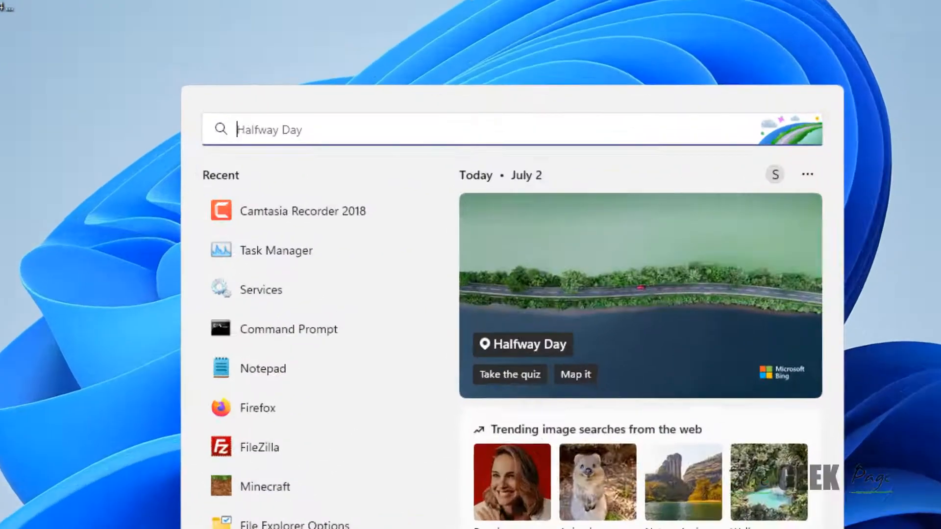
text(task)
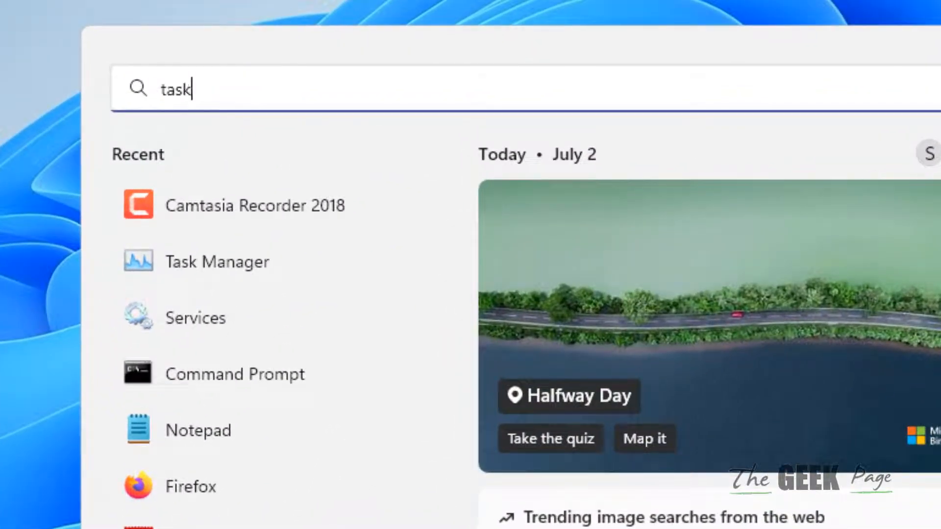
text(manager)
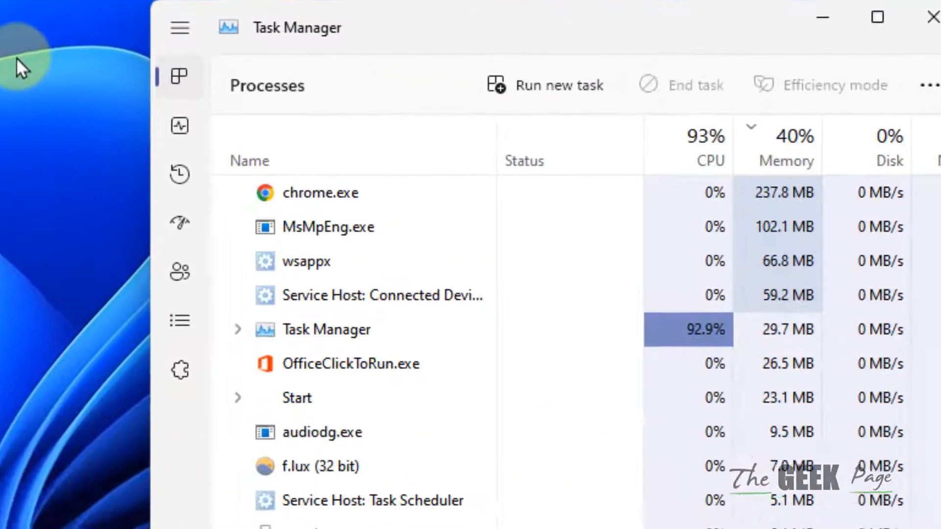
Step: Show the Services list and scroll down to the wscsvc Security Center service
click(179, 370)
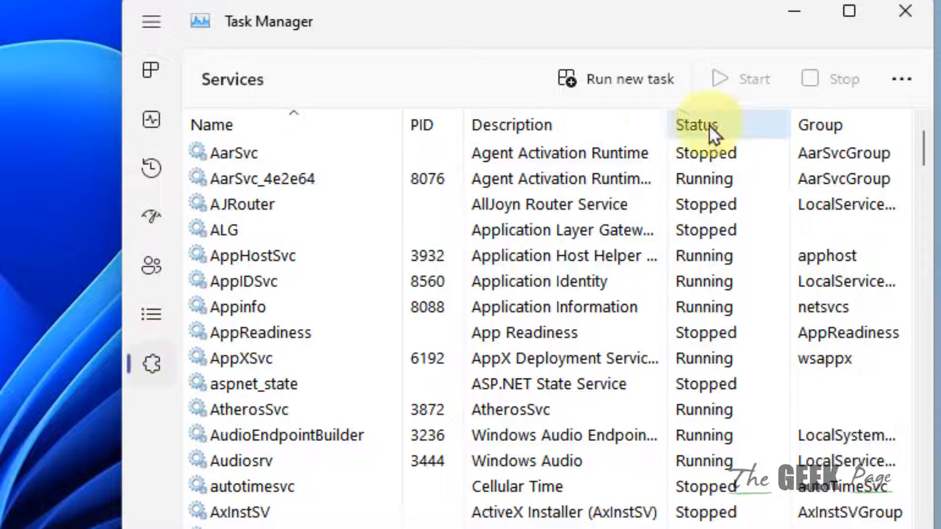
click(241, 229)
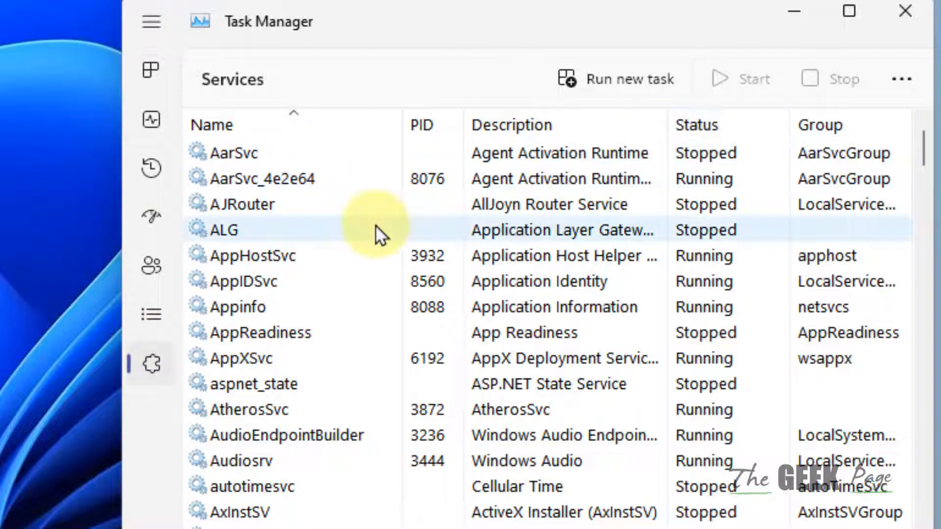
click(153, 367)
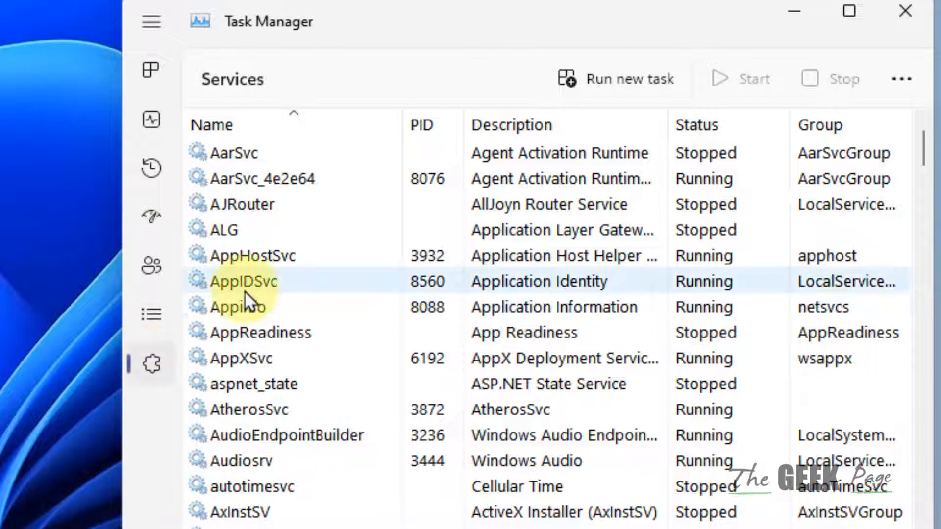
scroll(down, 3)
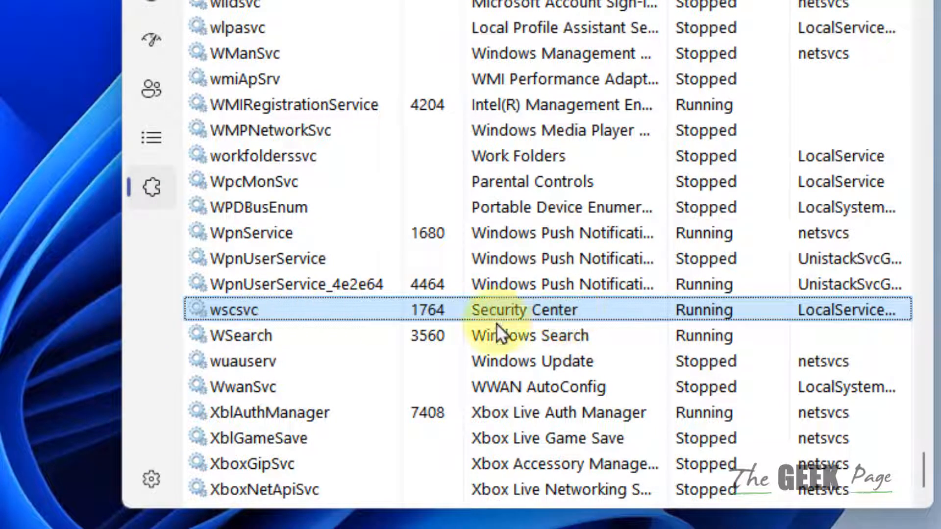
Step: Restart the wscsvc Security Center service from its context actions
right_click(233, 310)
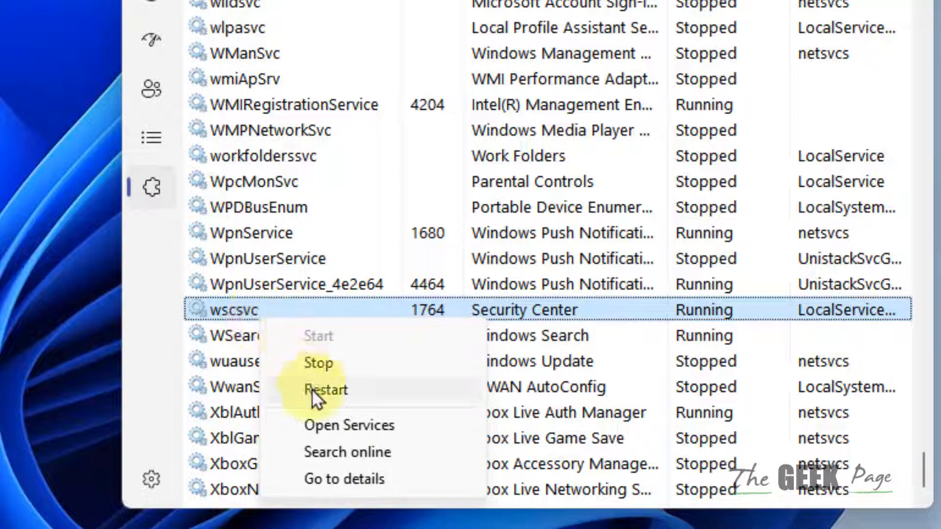
click(325, 390)
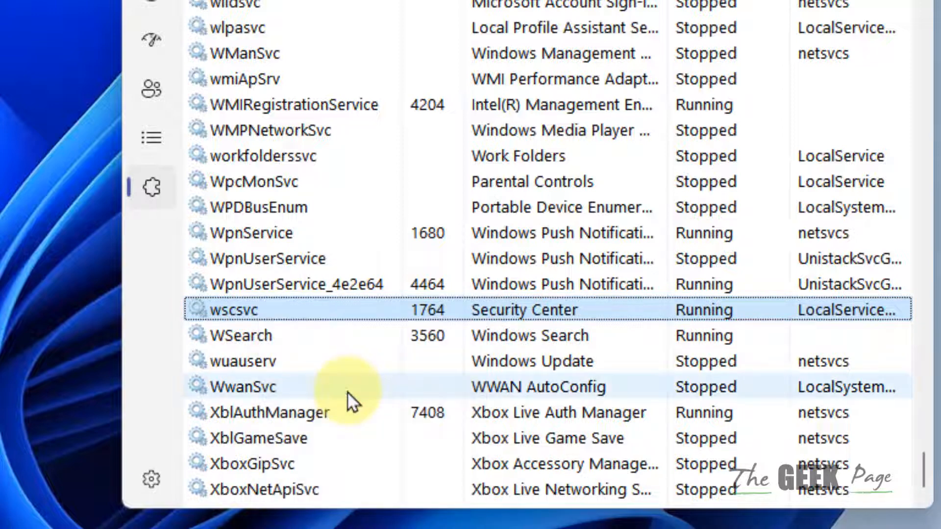
mouse_move(144, 193)
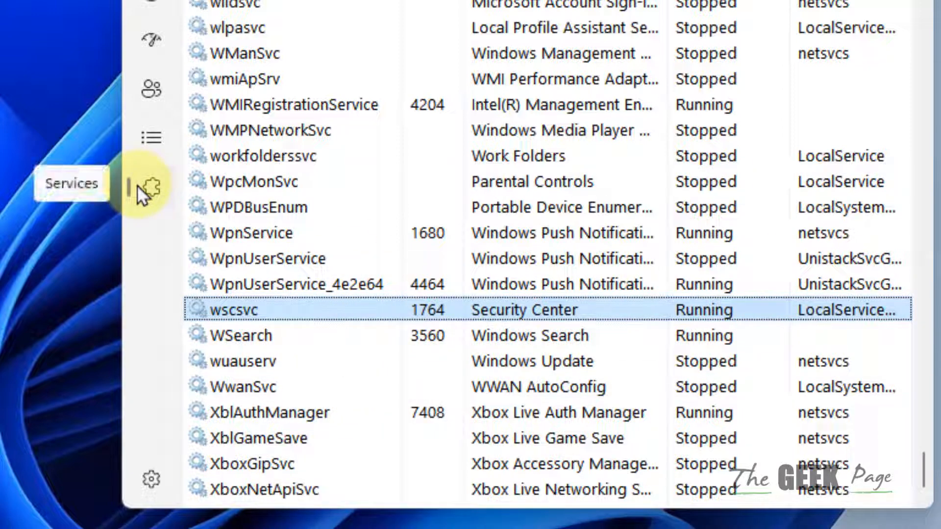
mouse_move(144, 193)
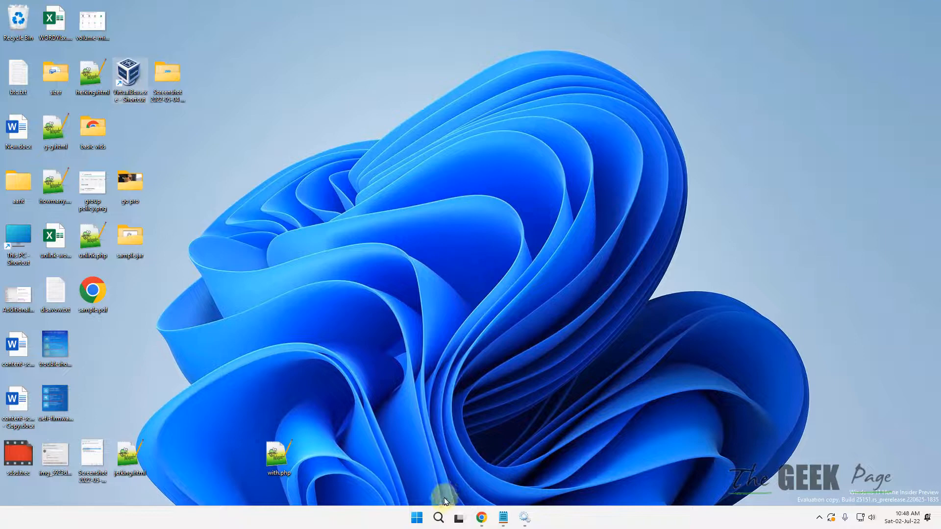
Step: Run Windows PowerShell as administrator, confirm UAC, and return to the Set-ExecutionPolicy line in Notepad
text(powershell)
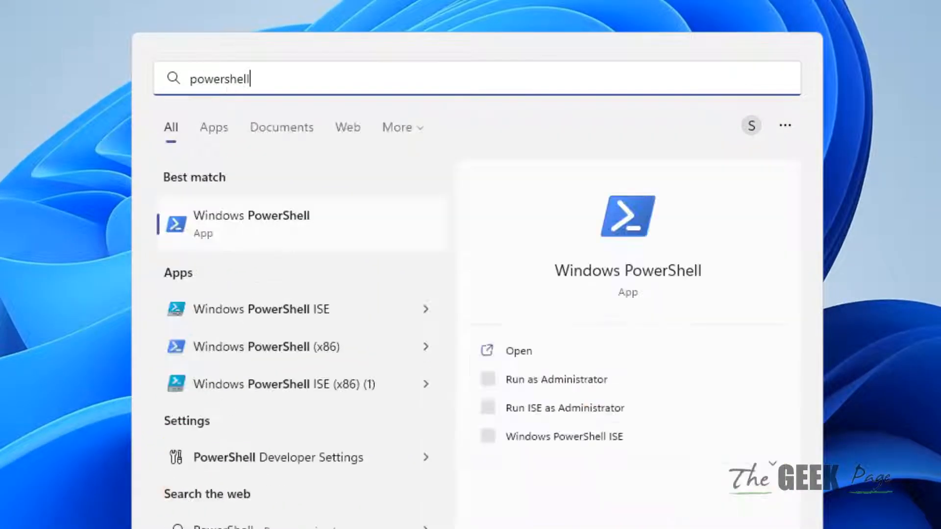
right_click(249, 224)
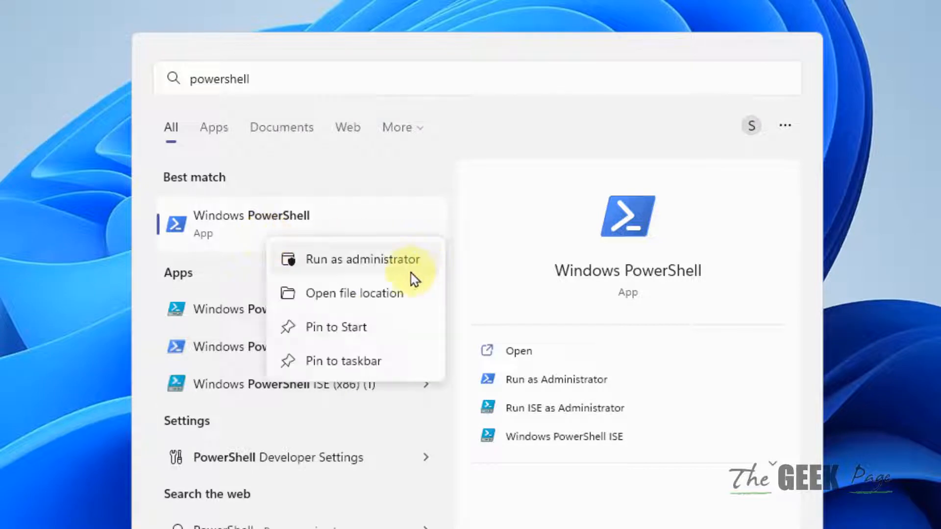
click(363, 258)
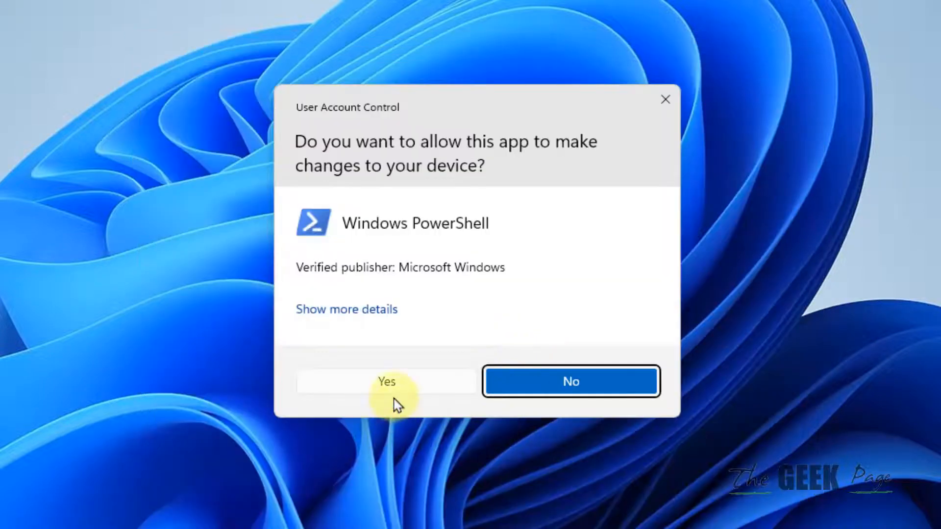
click(386, 382)
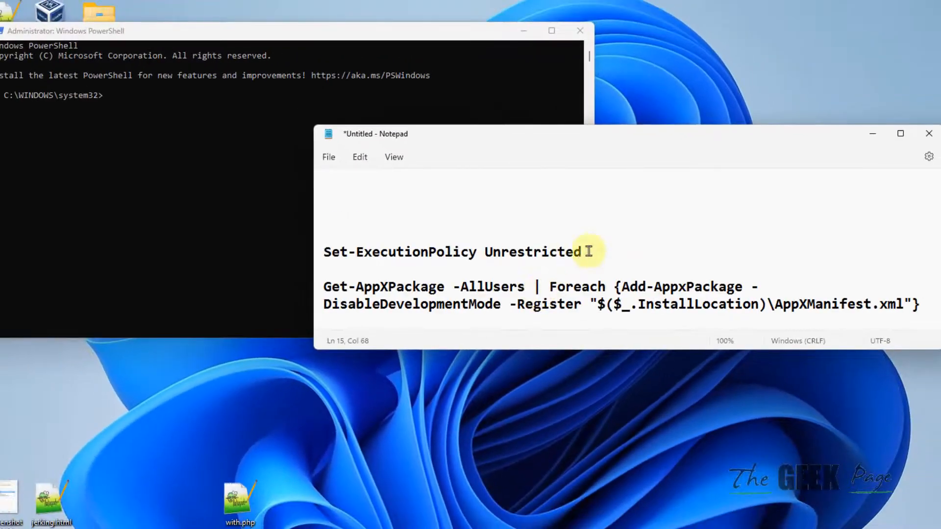
click(322, 253)
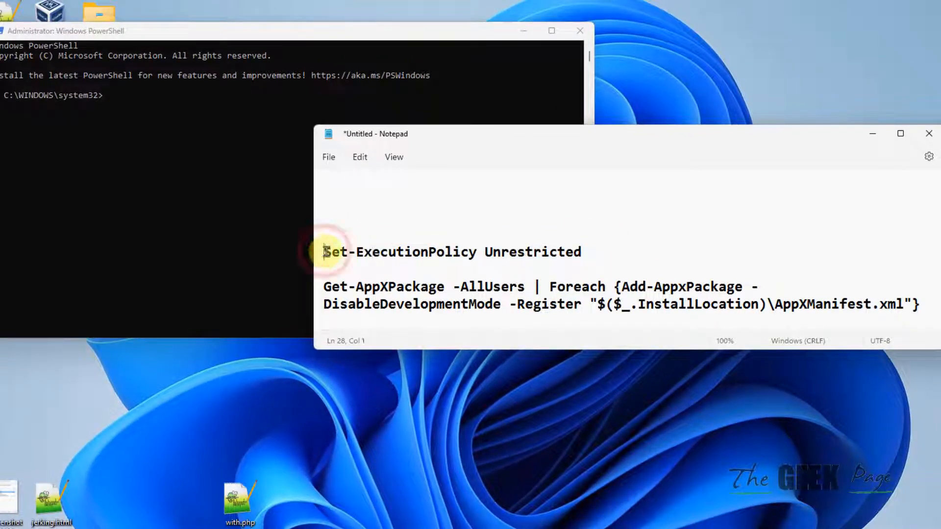